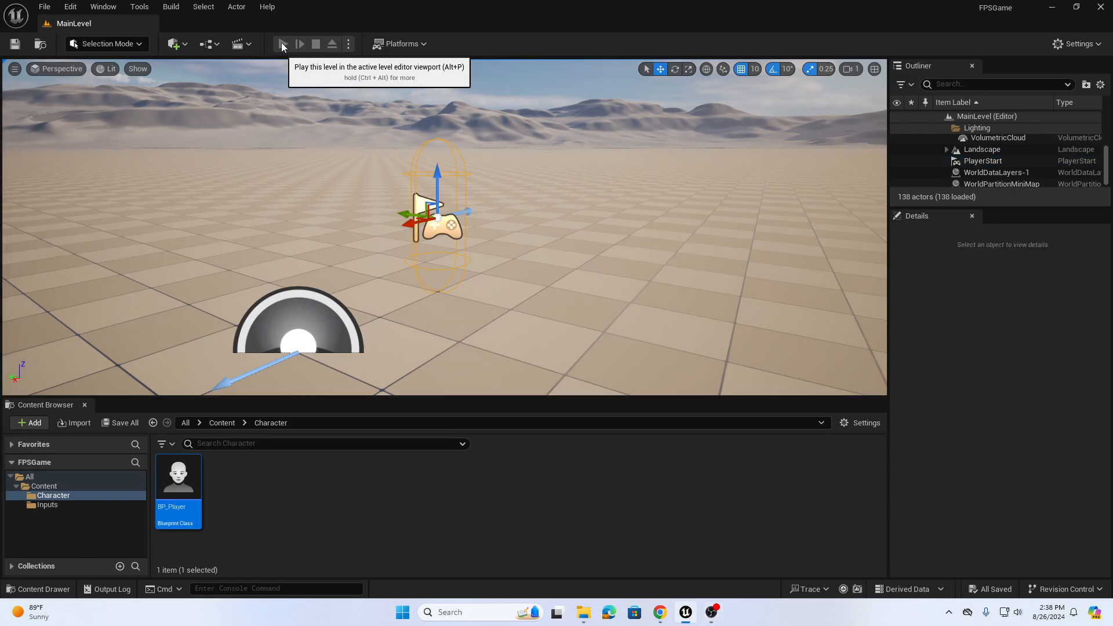
- Run a quick play test of the level, then show the Inputs folder
left_click(282, 44)
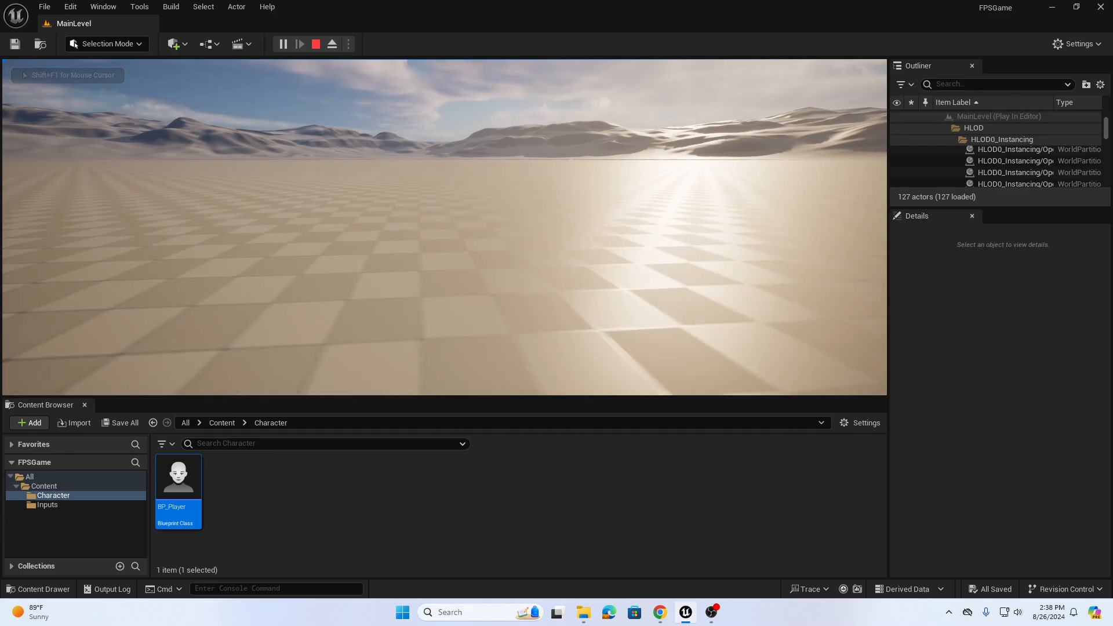
left_click(315, 44)
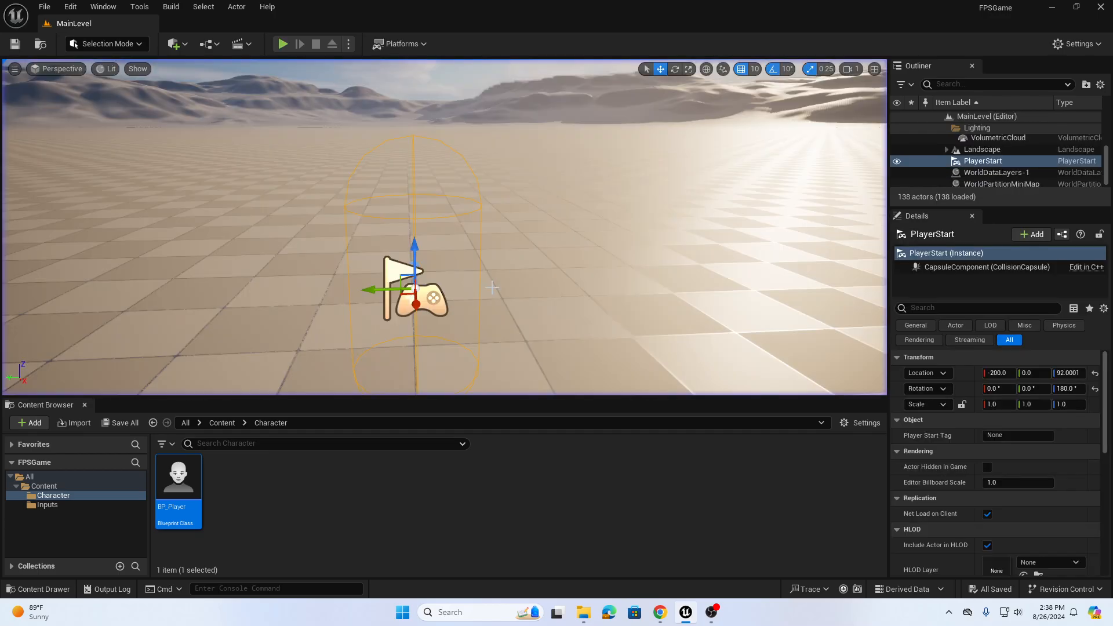
left_click(47, 504)
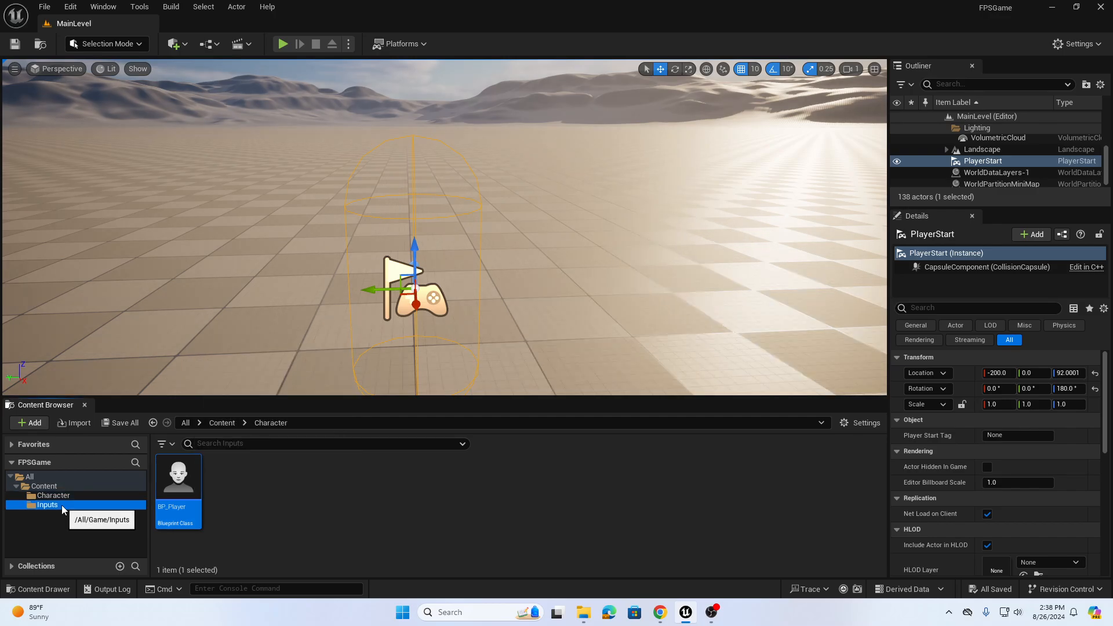
left_click(47, 505)
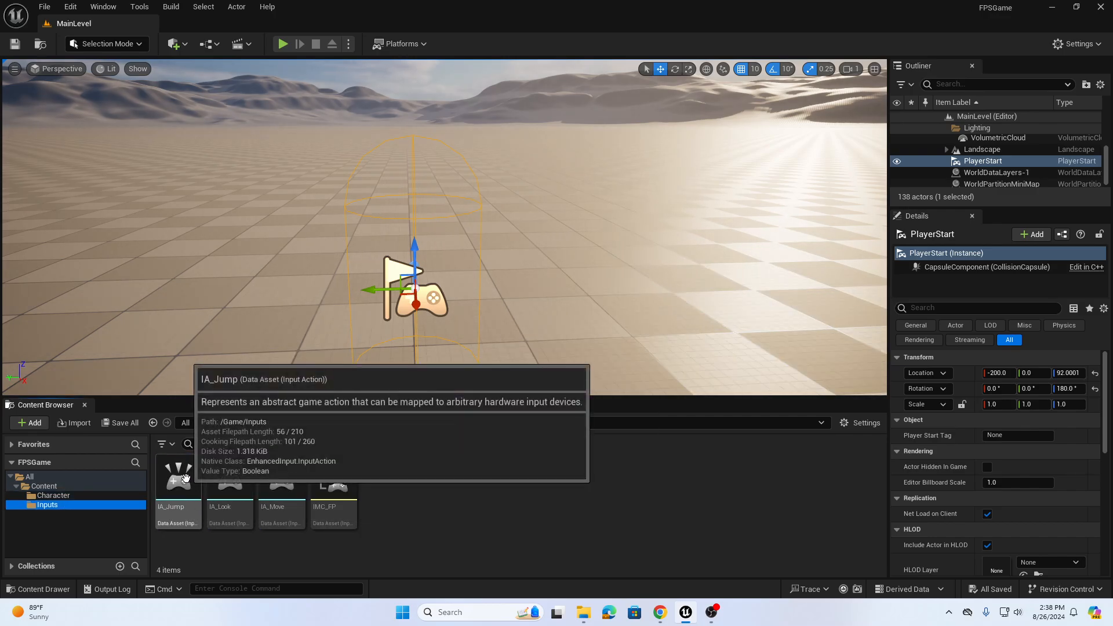
- Inspect IA_Jump and the IMC_FP mapping context, confirming jump is on Space Bar
double_click(177, 475)
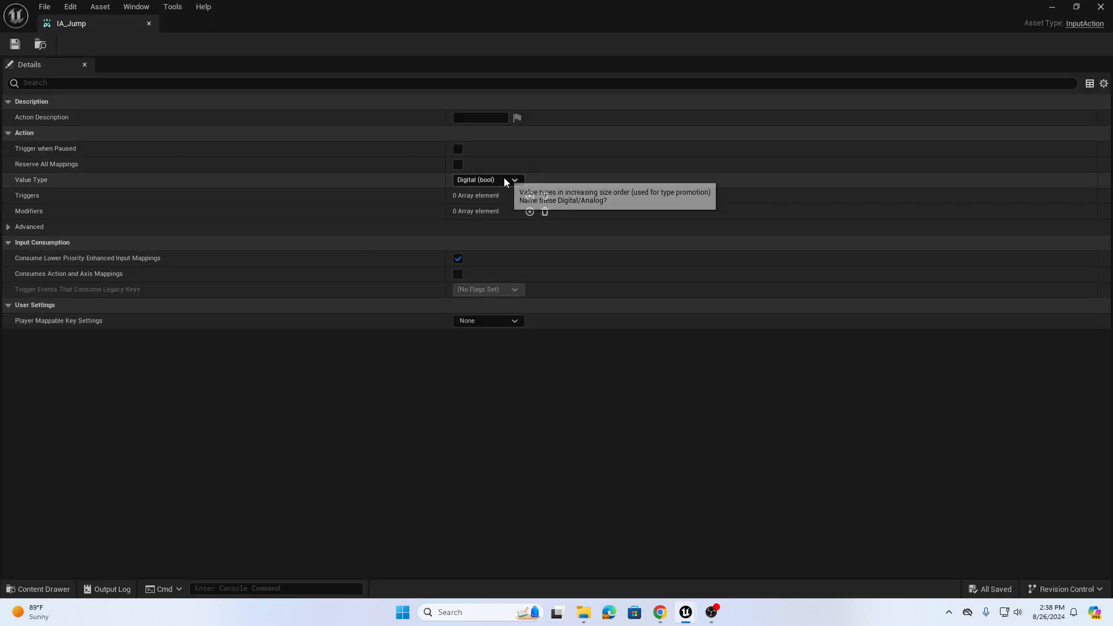
mouse_move(504, 181)
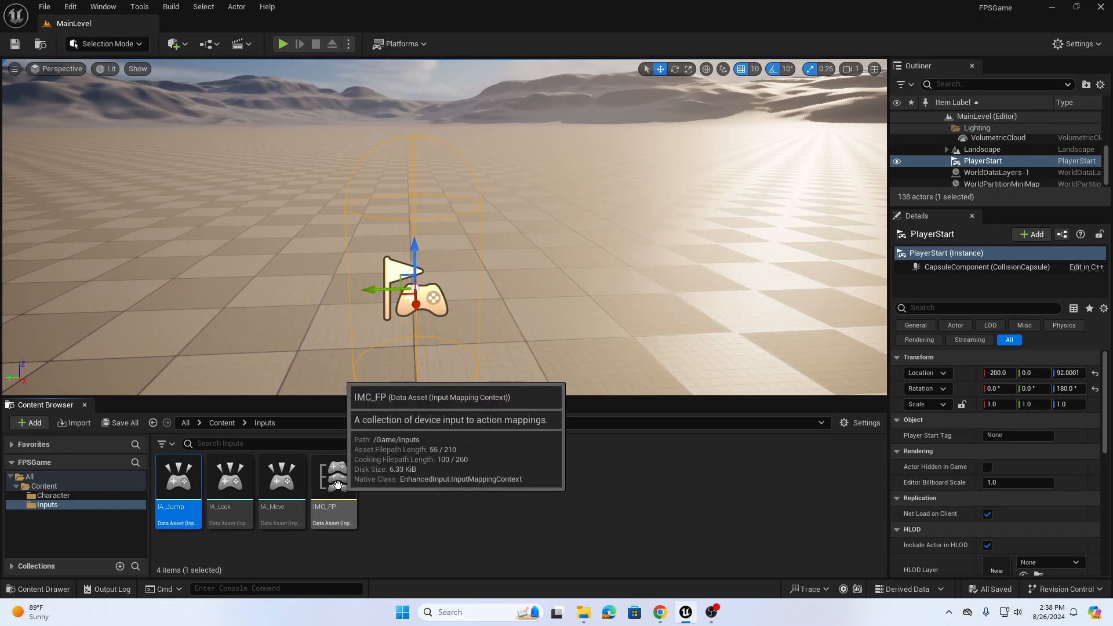
double_click(333, 474)
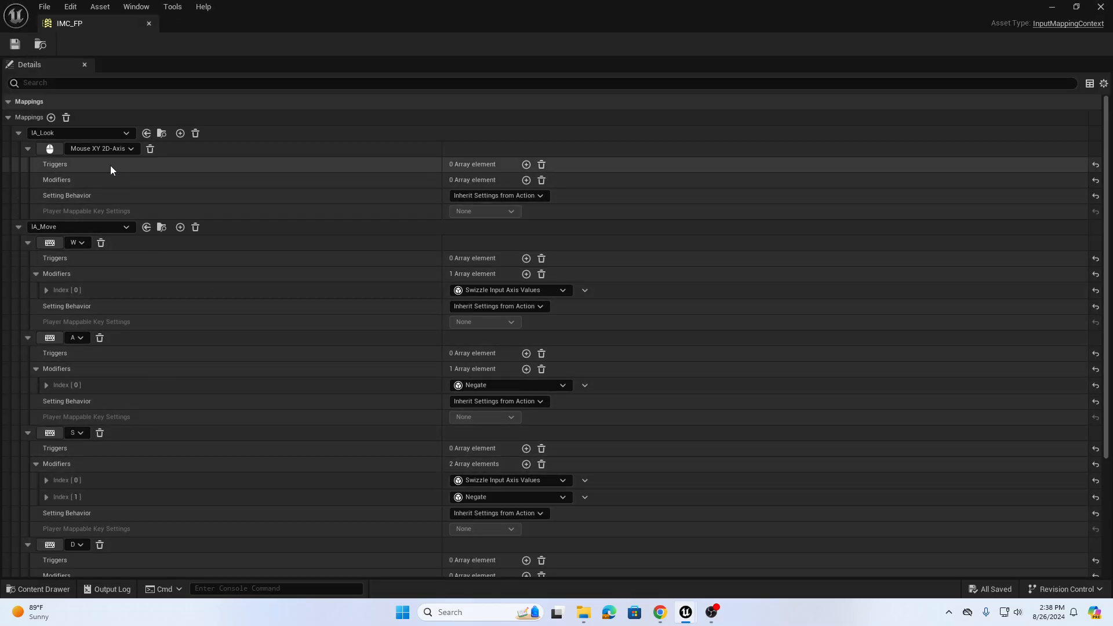
scroll("down", 3)
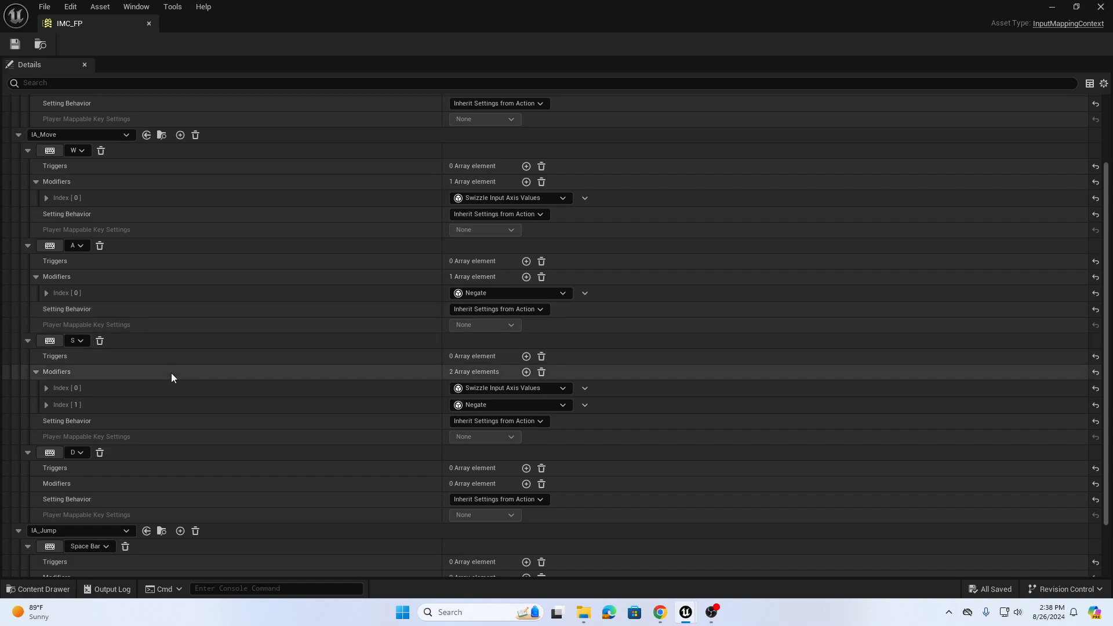
scroll("down", 3)
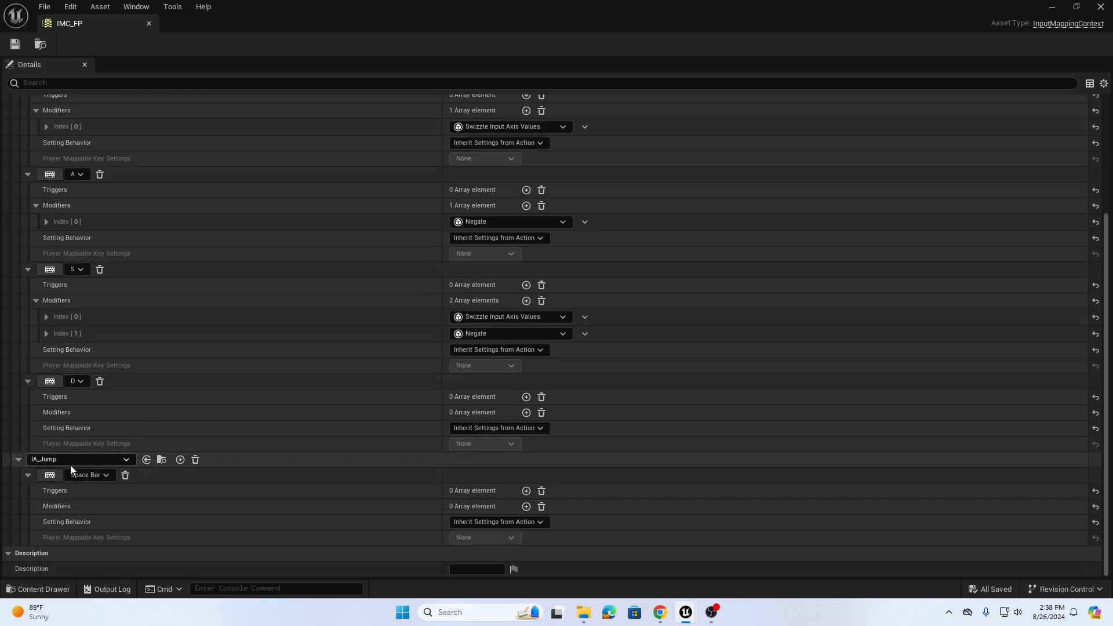
mouse_move(88, 475)
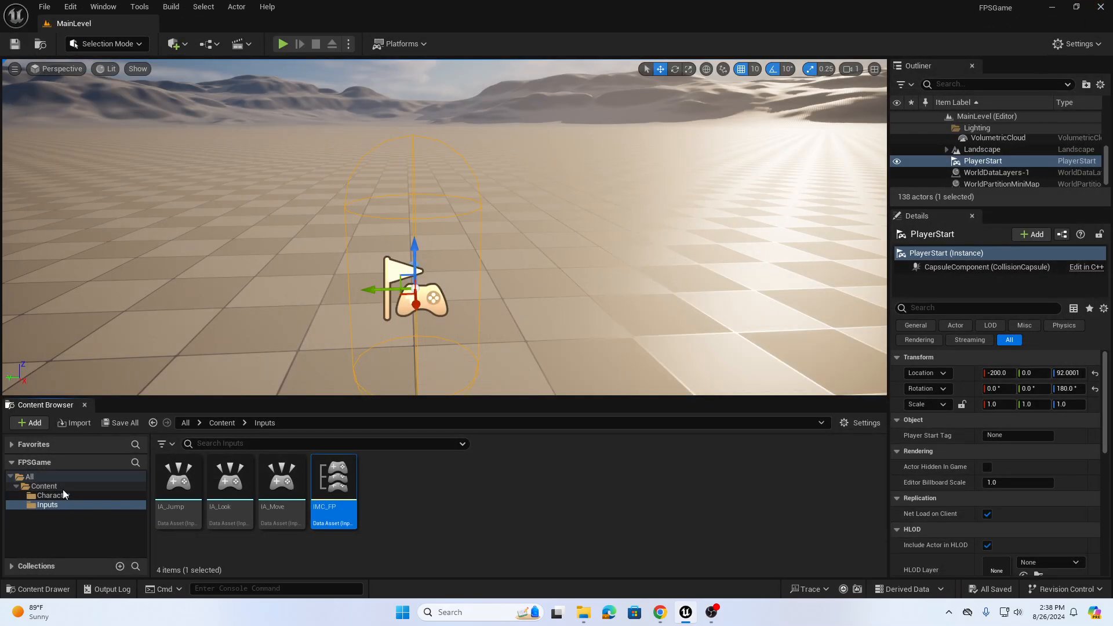
- Open BP_Player from the Character folder into its Event Graph
left_click(55, 494)
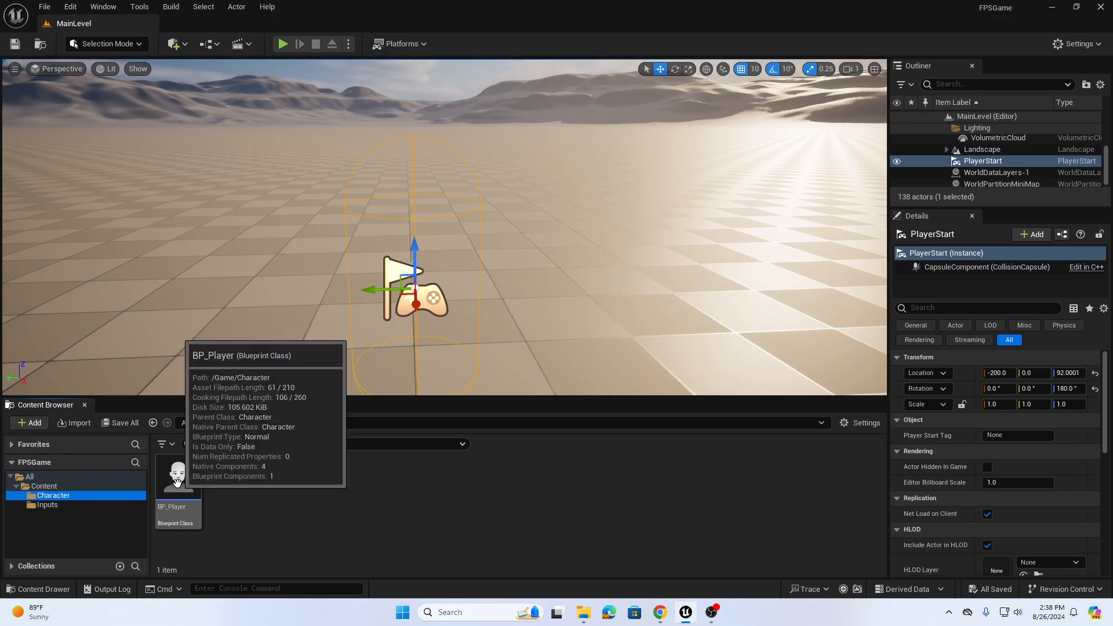
double_click(177, 474)
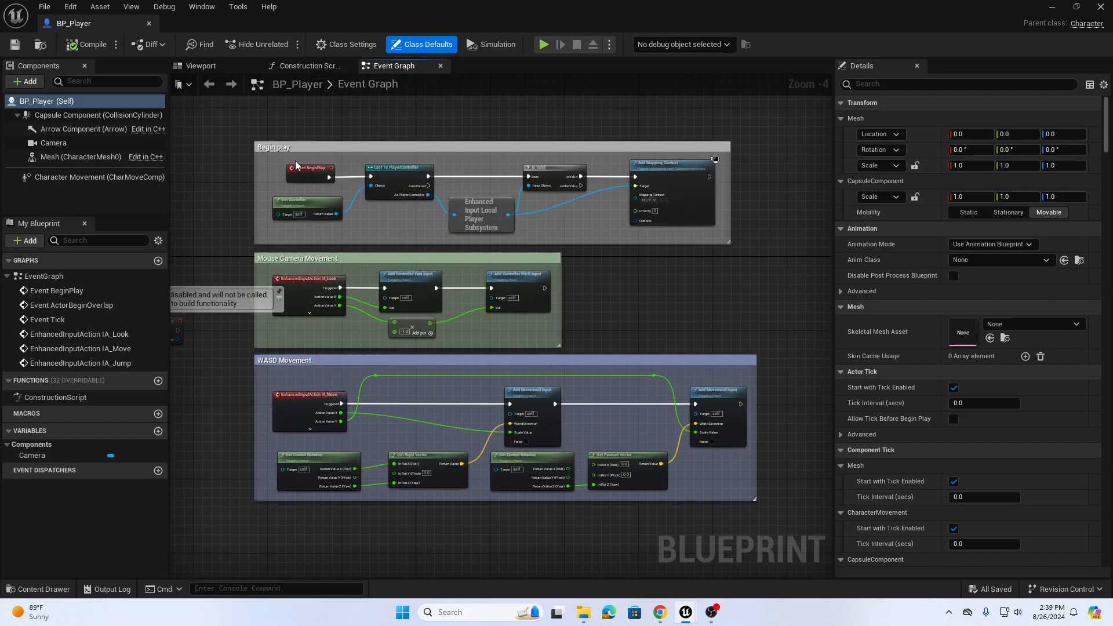
mouse_move(426, 214)
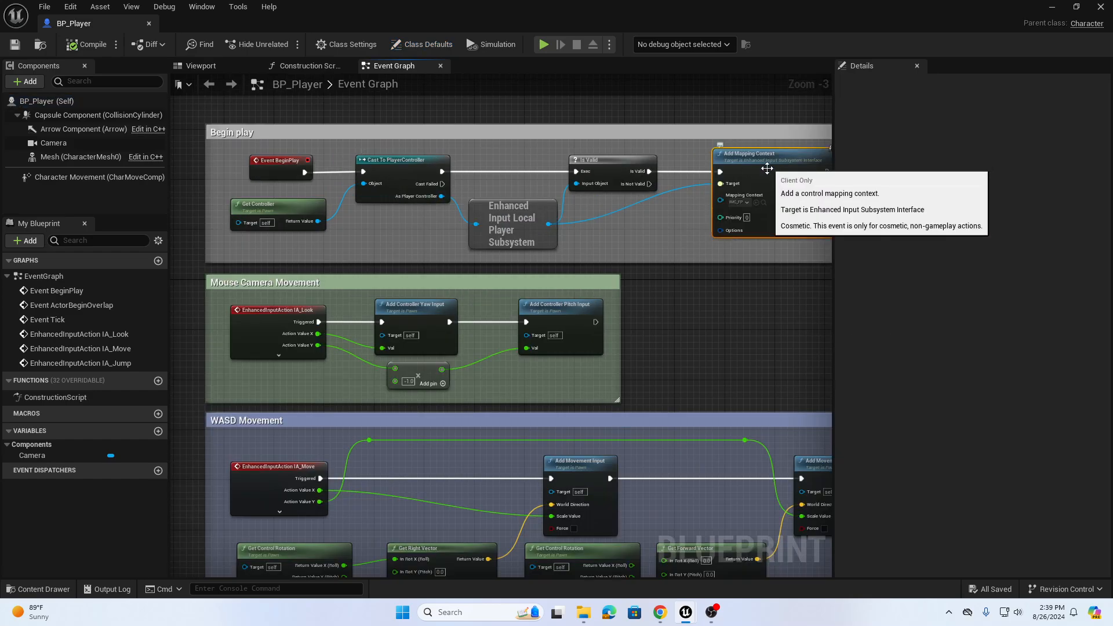
mouse_move(384, 393)
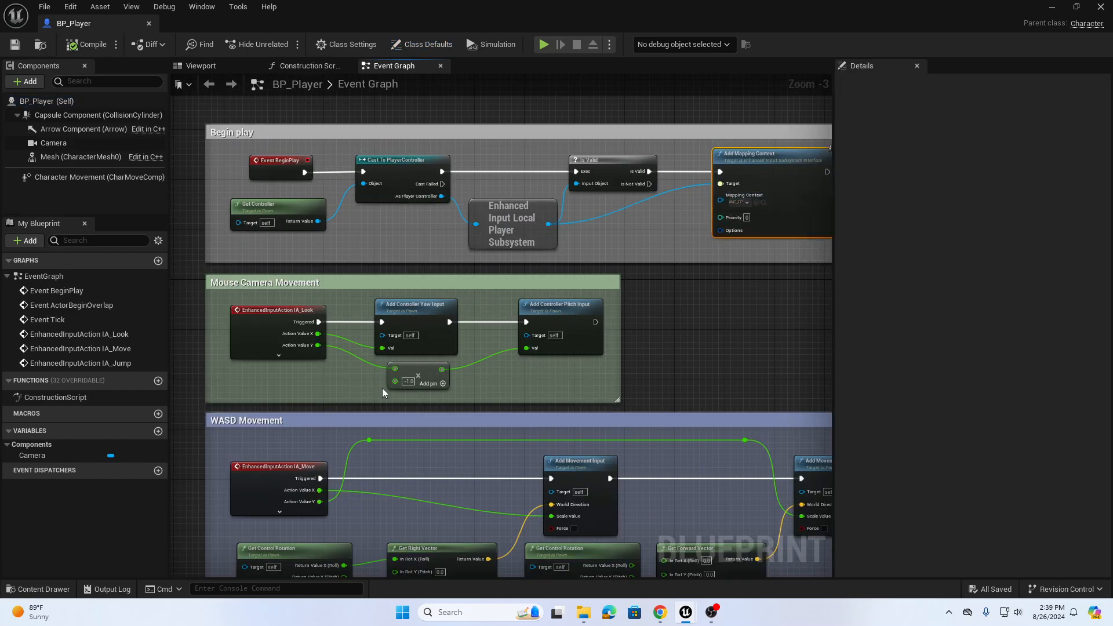
scroll("down", 3)
type("ia_jump")
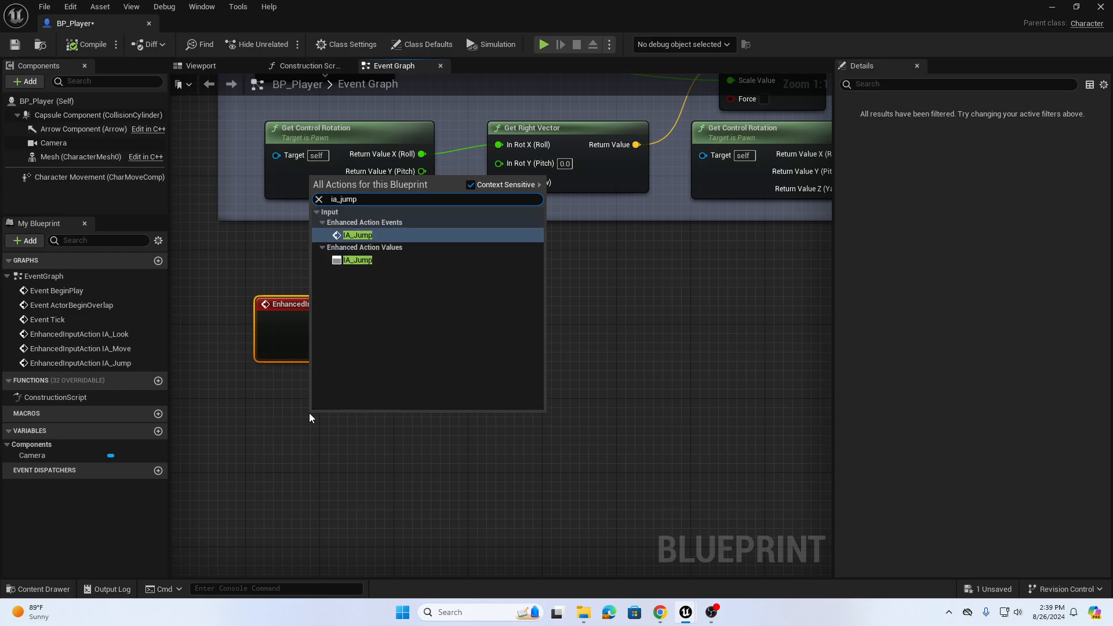
mouse_move(357, 235)
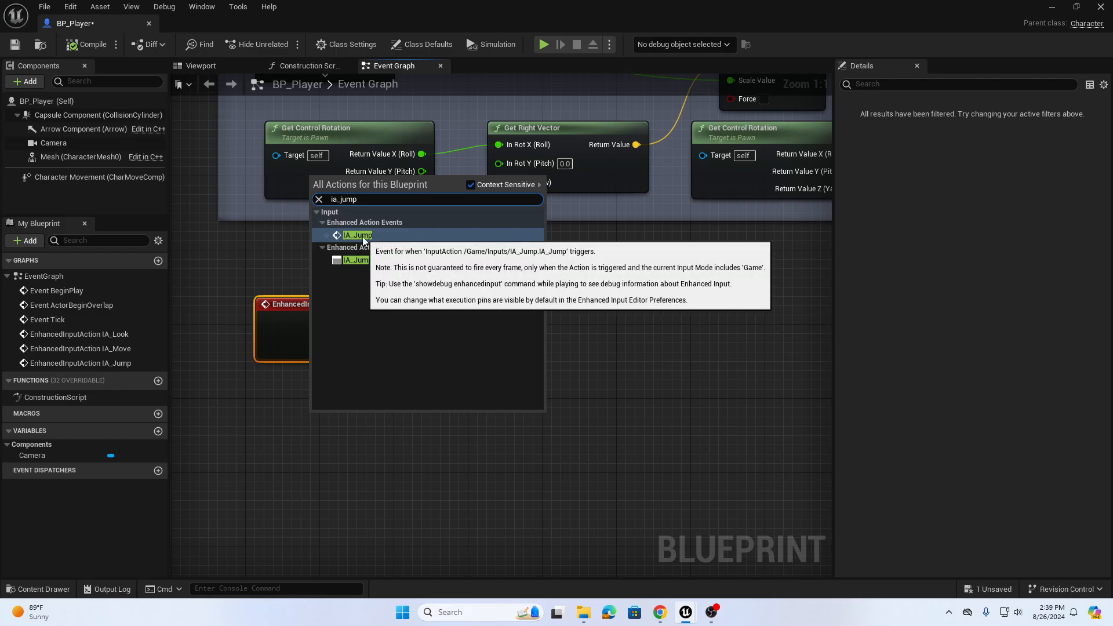
- Add the EnhancedInputAction IA_Jump event node and expand it to show all outputs
left_click(357, 235)
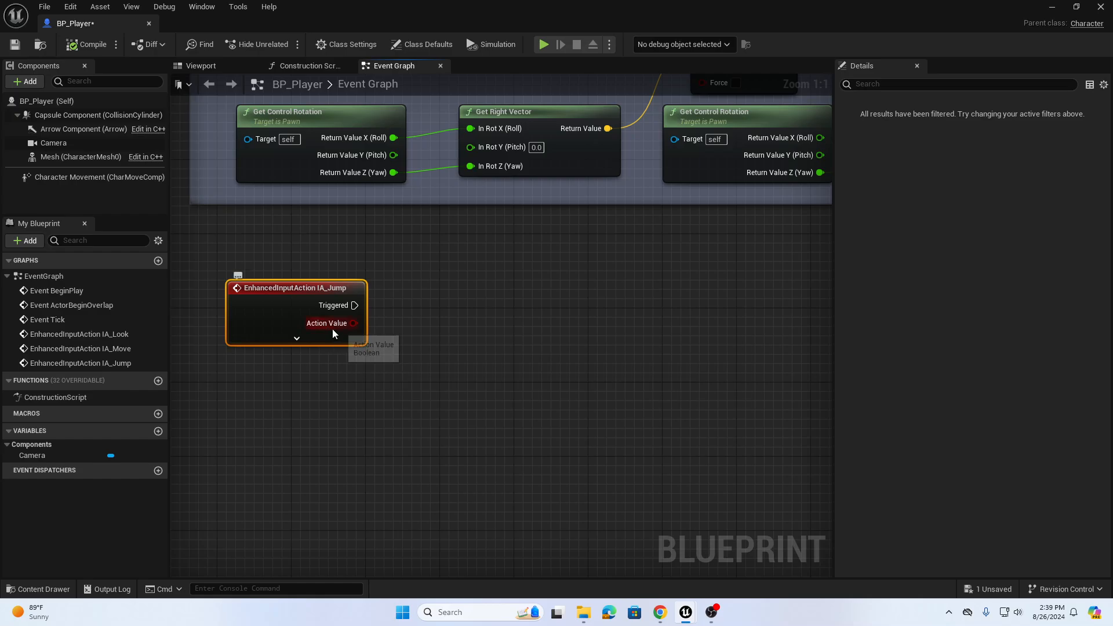
left_click(296, 338)
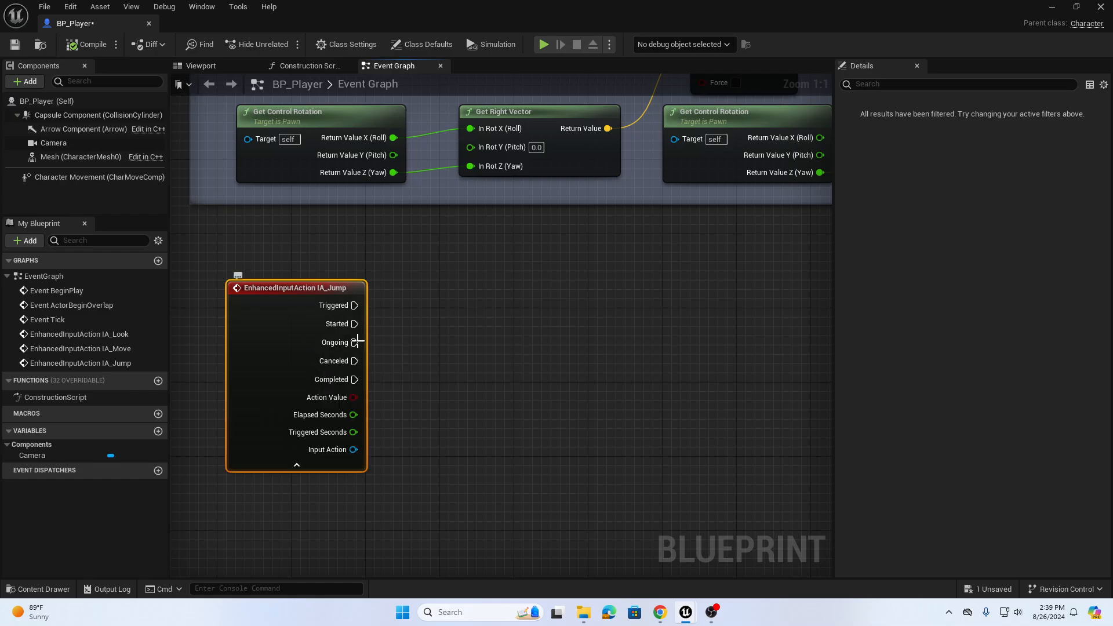
mouse_move(331, 379)
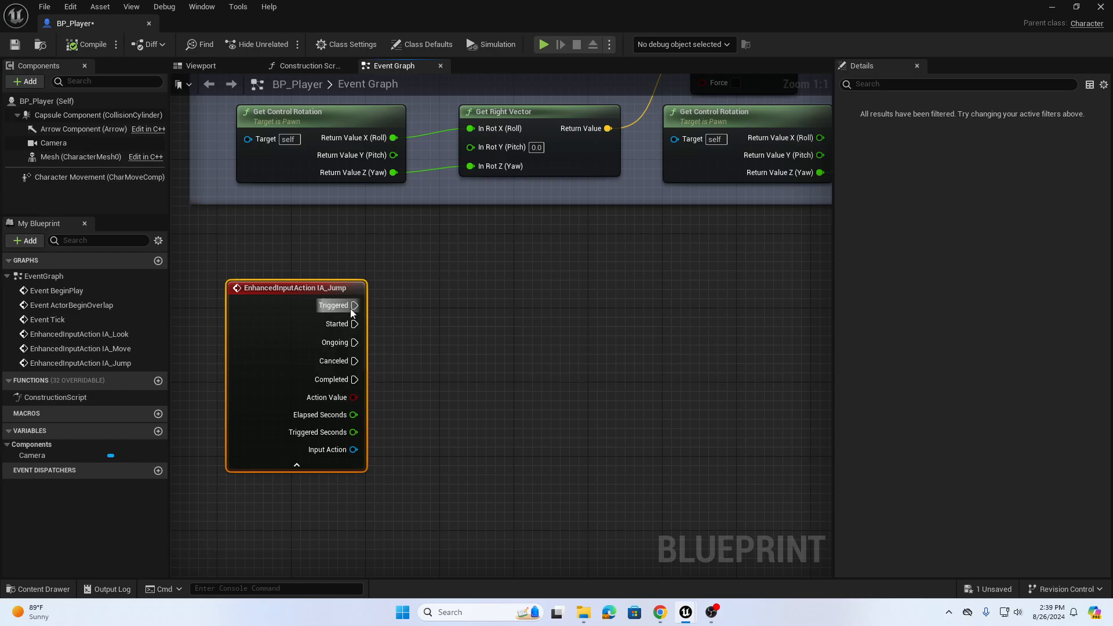
mouse_move(119, 187)
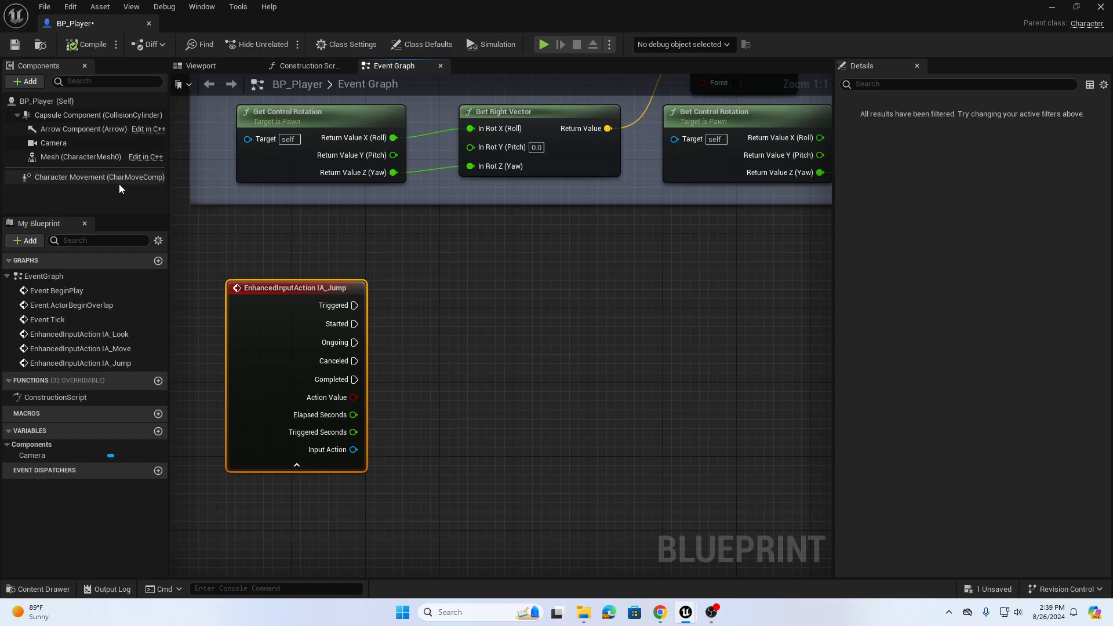
mouse_move(297, 465)
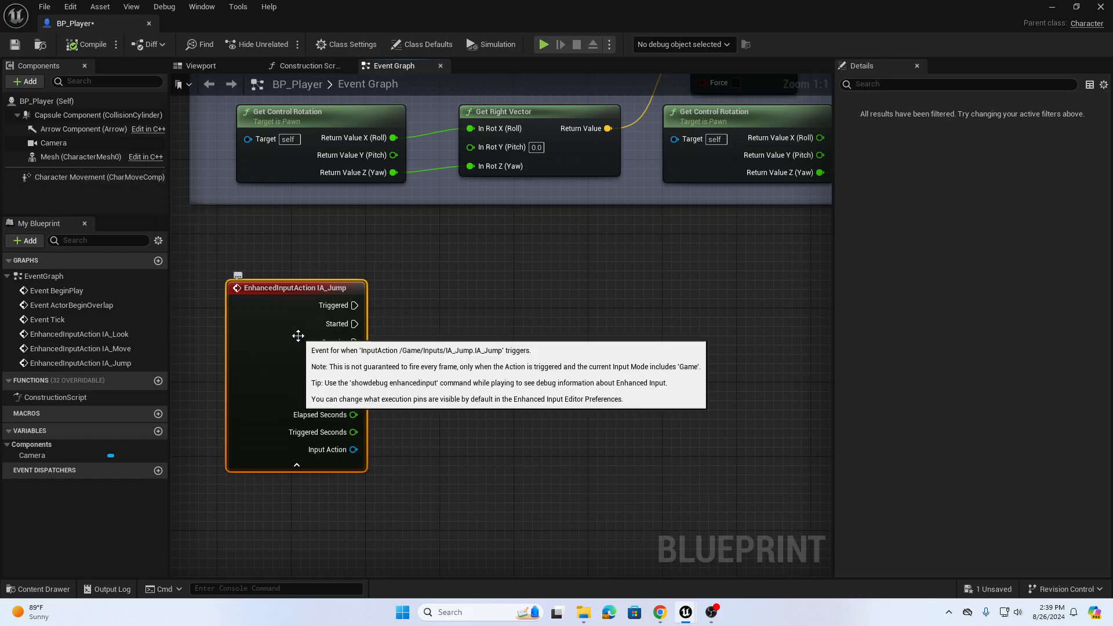
- Reposition IA_Jump, wiring Triggered to a Jump node and Completed to Stop Jumping
left_click_drag(354, 305, 431, 312)
type("jump")
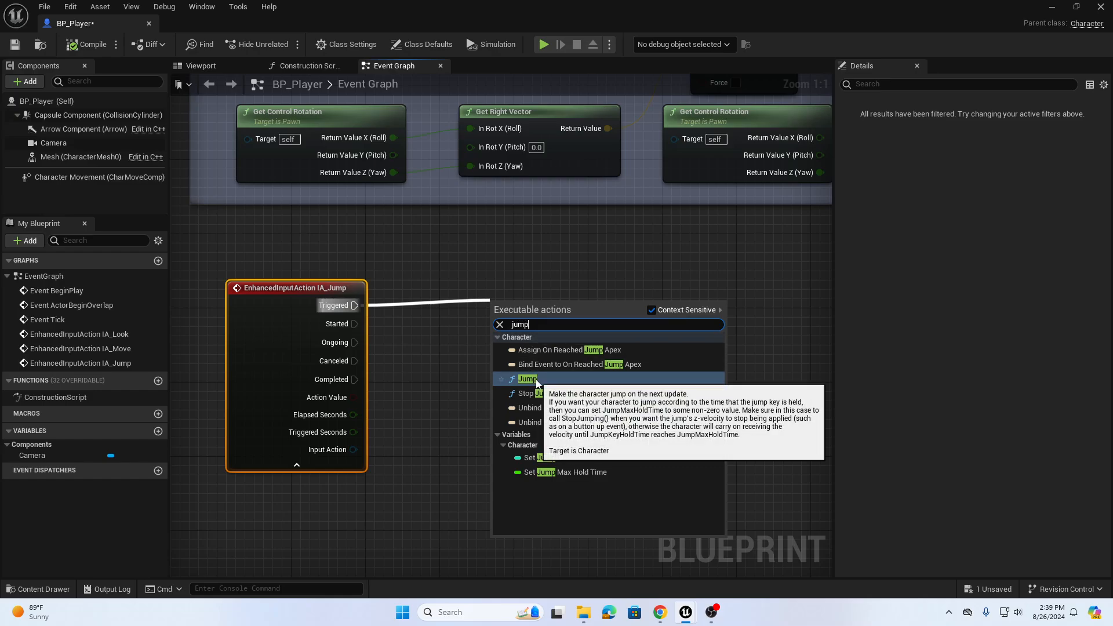
left_click(528, 379)
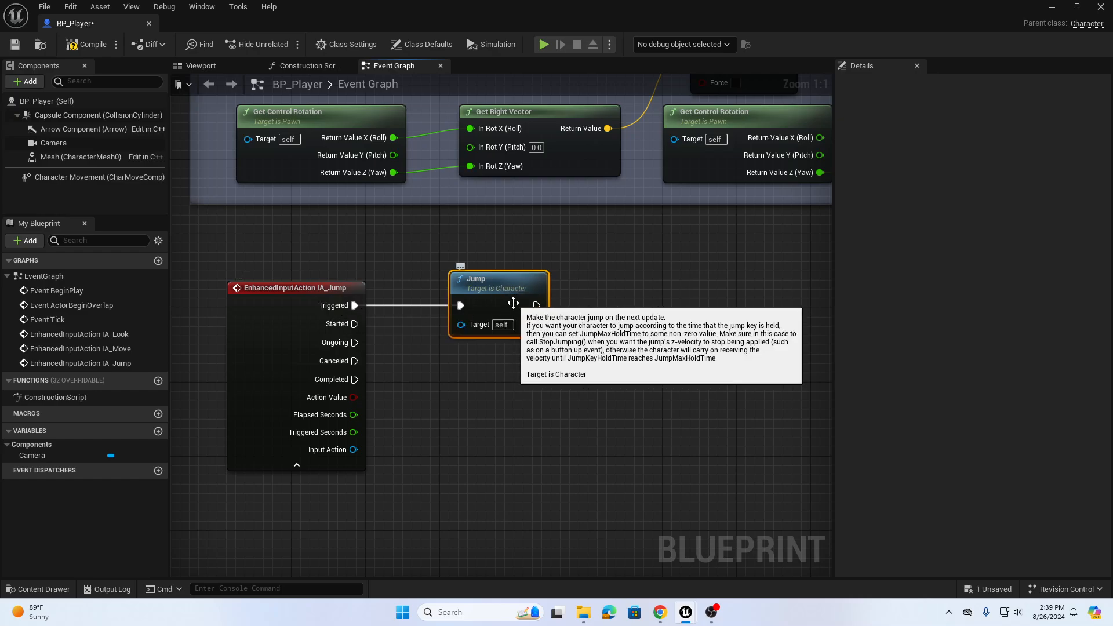
mouse_move(369, 390)
type("stop j")
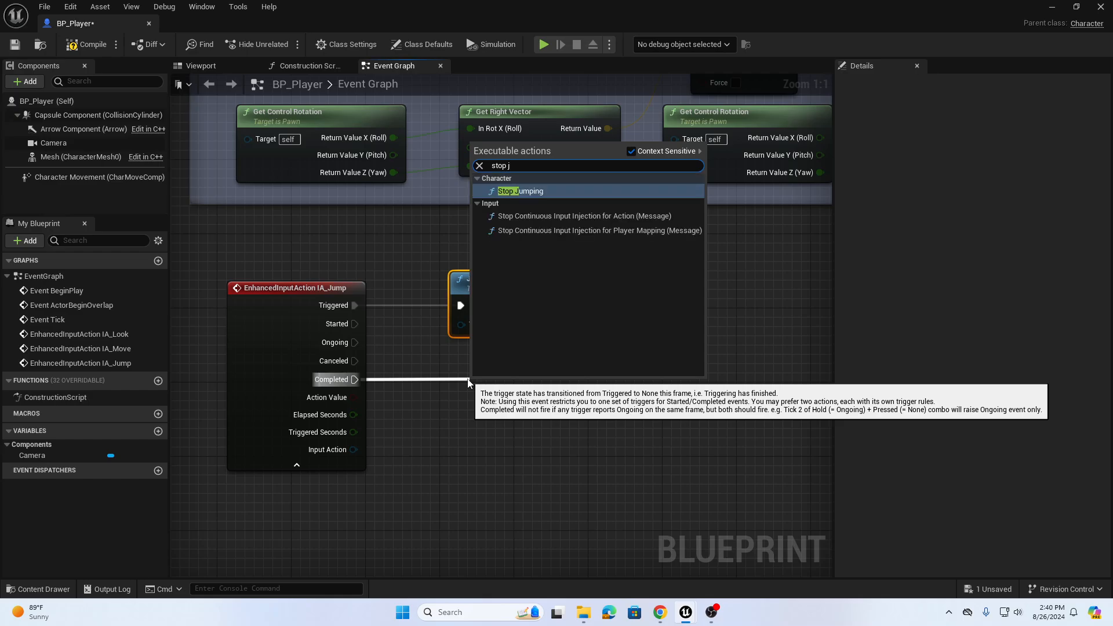
left_click(520, 191)
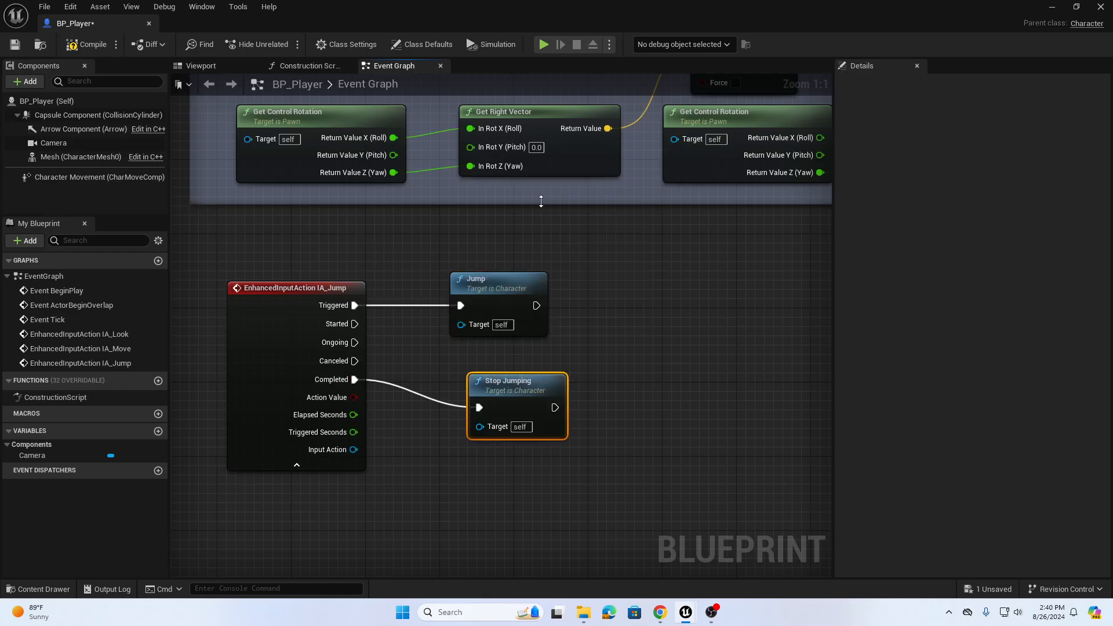
mouse_move(507, 380)
type("Jump")
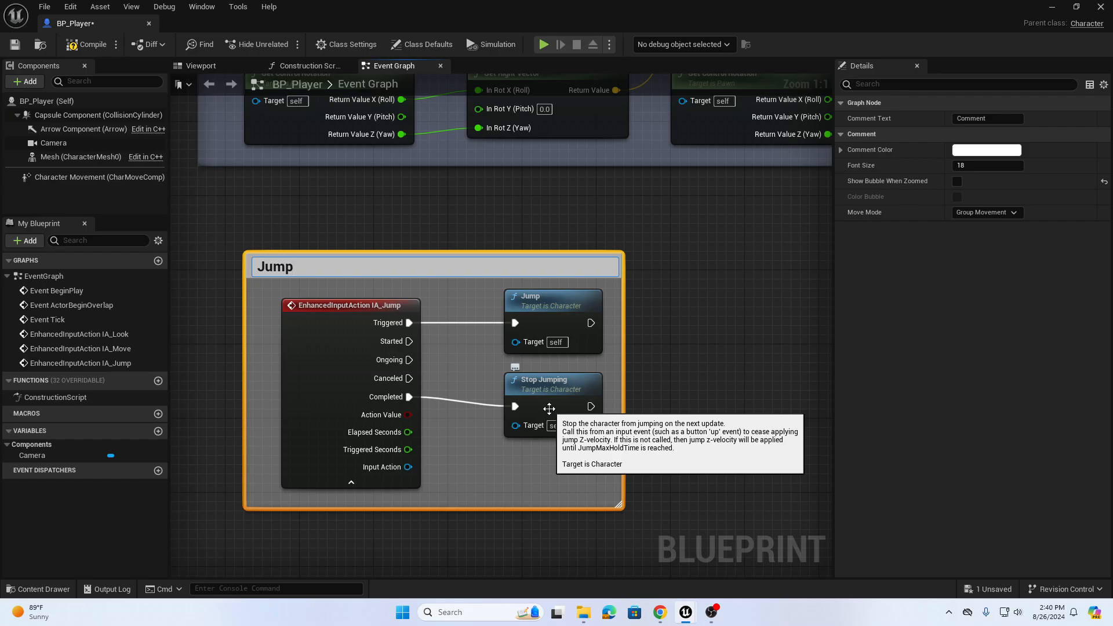
- Tint the Jump comment pale yellow using the Comment Color picker
left_click(985, 149)
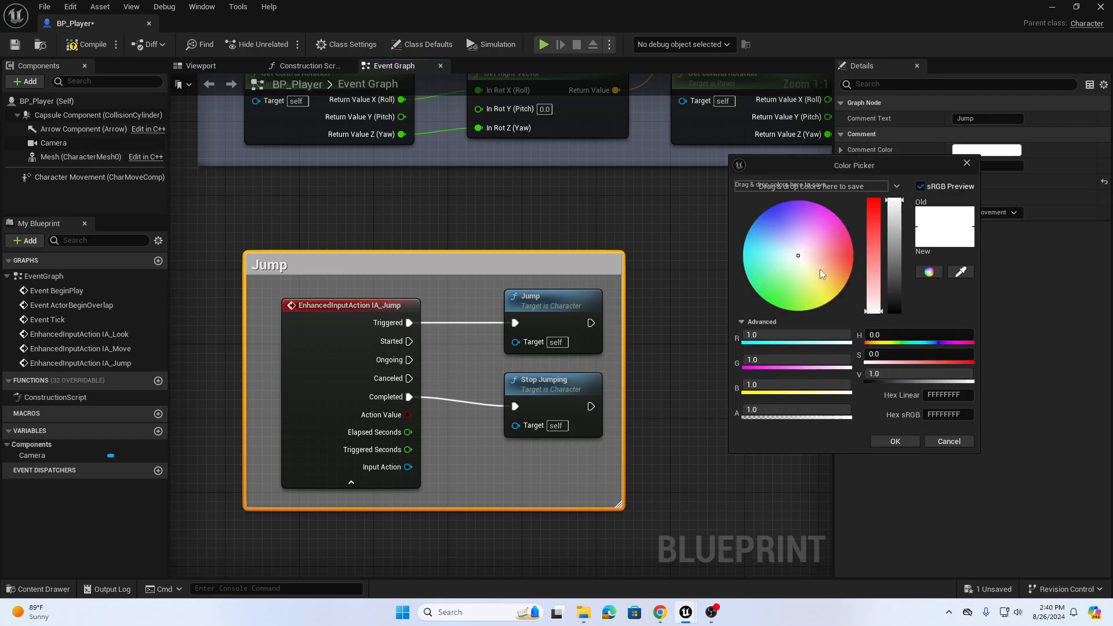
left_click(893, 440)
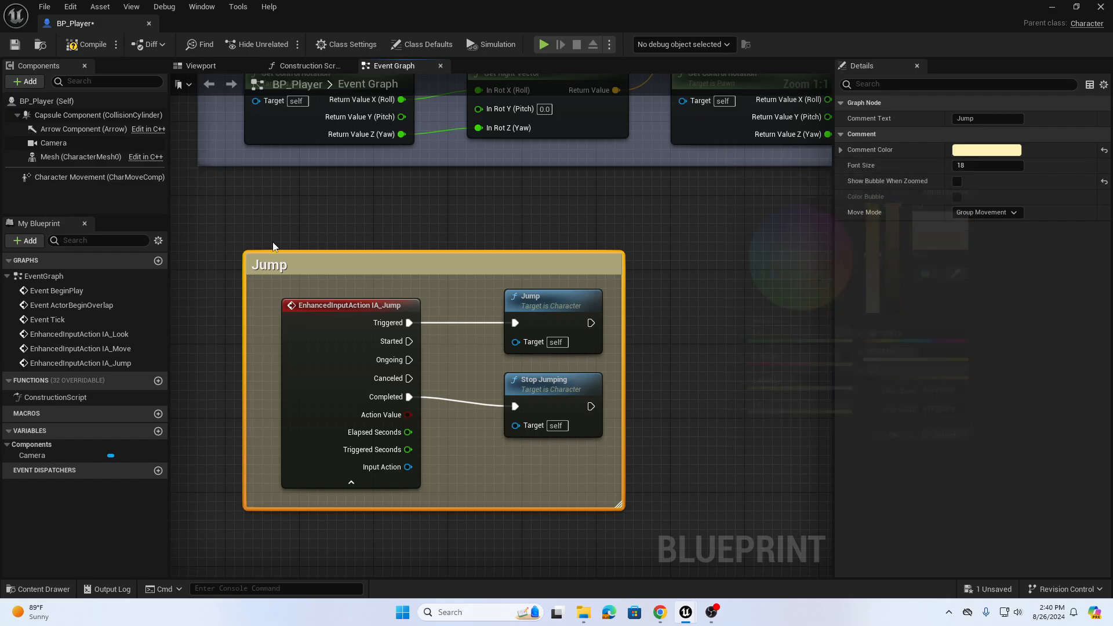
scroll("down", 3)
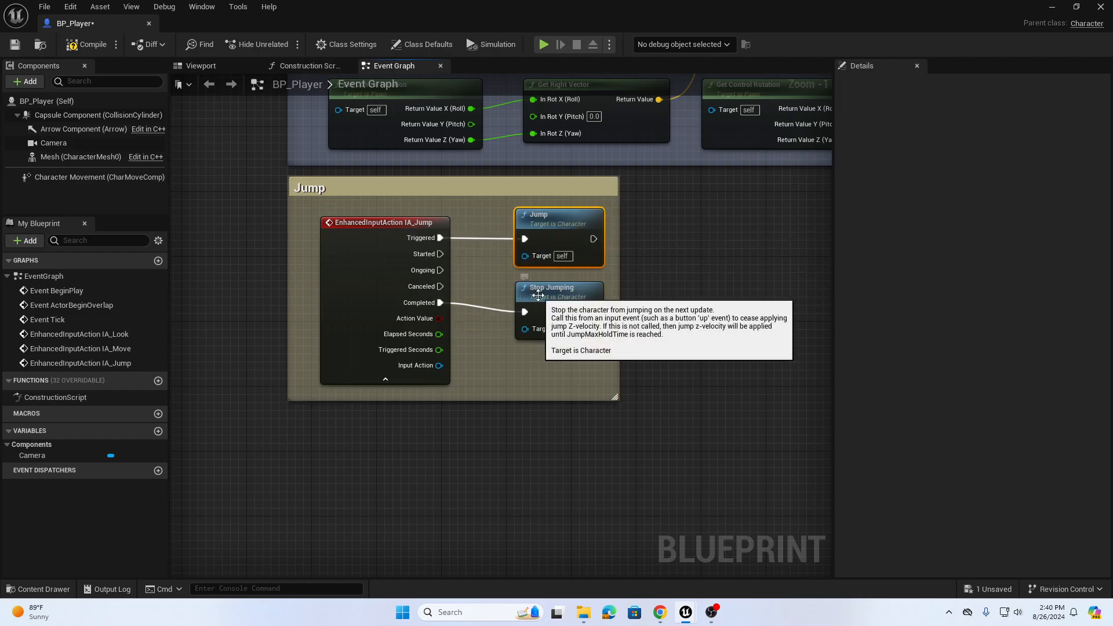
mouse_move(163, 211)
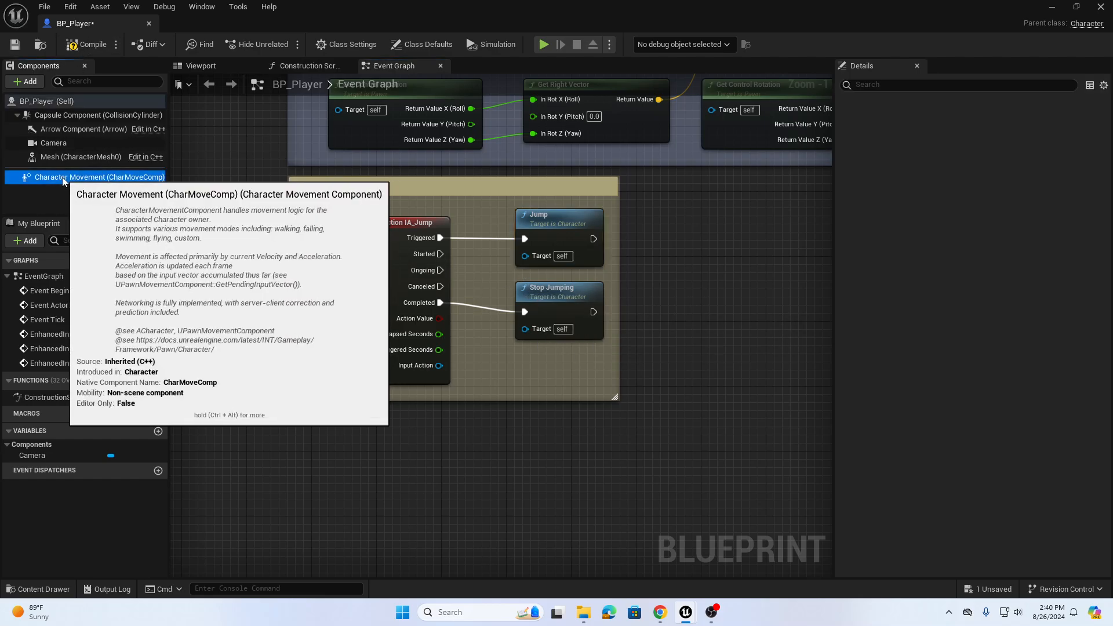
- Select CharMoveComp and scroll its Details to Jumping / Falling, showing Jump Z Velocity 420
left_click(100, 177)
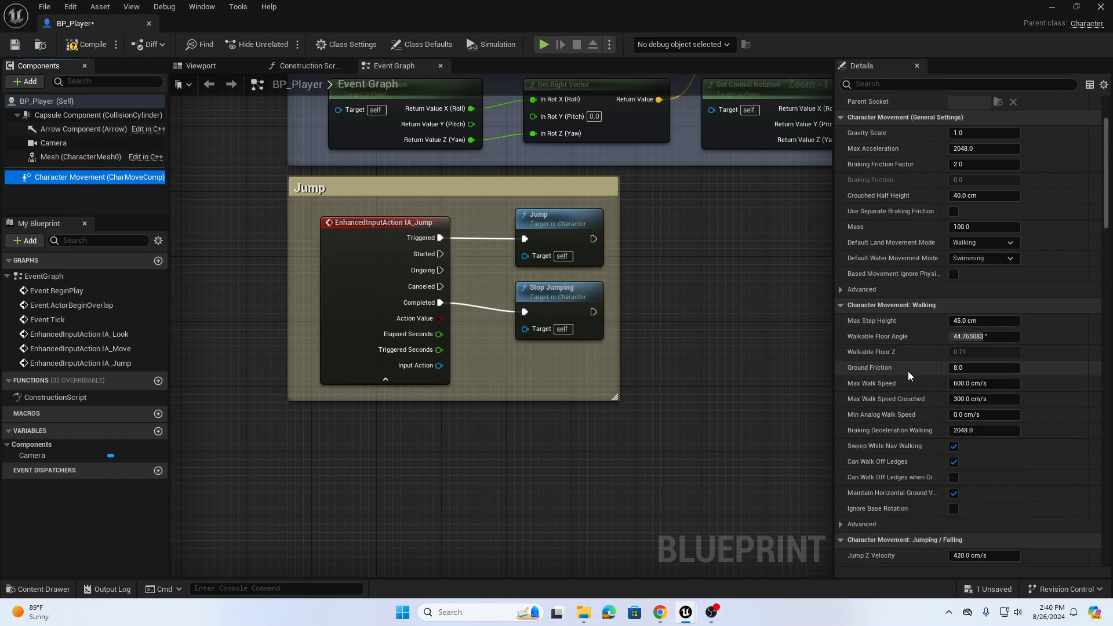
scroll("down", 3)
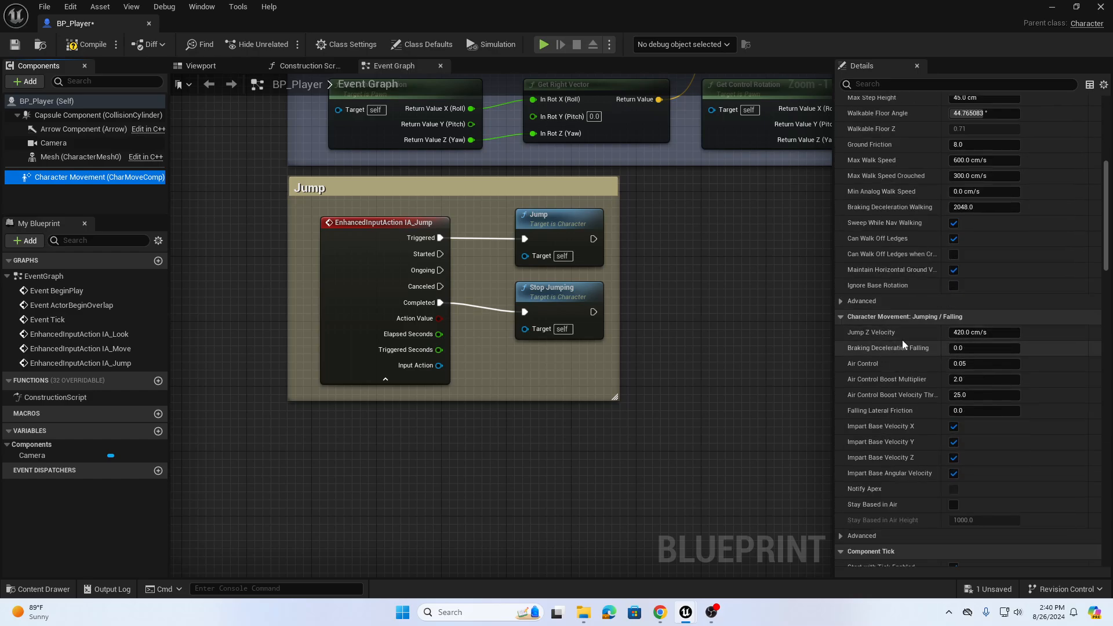
mouse_move(983, 332)
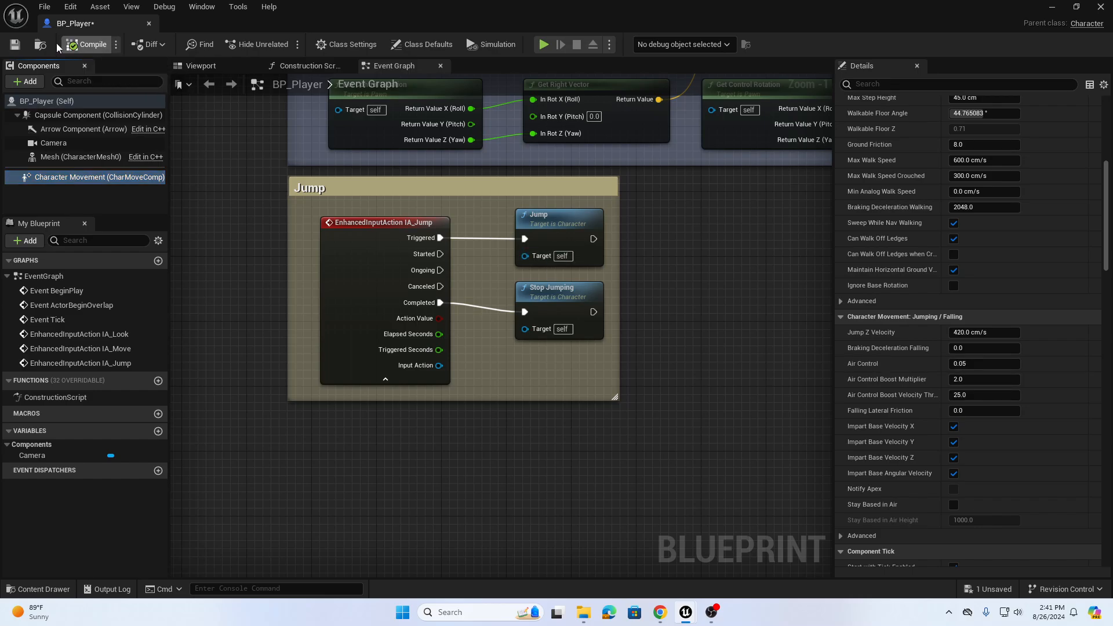
- Compile BP_Player and start a play-in-editor session of the main level
left_click(14, 44)
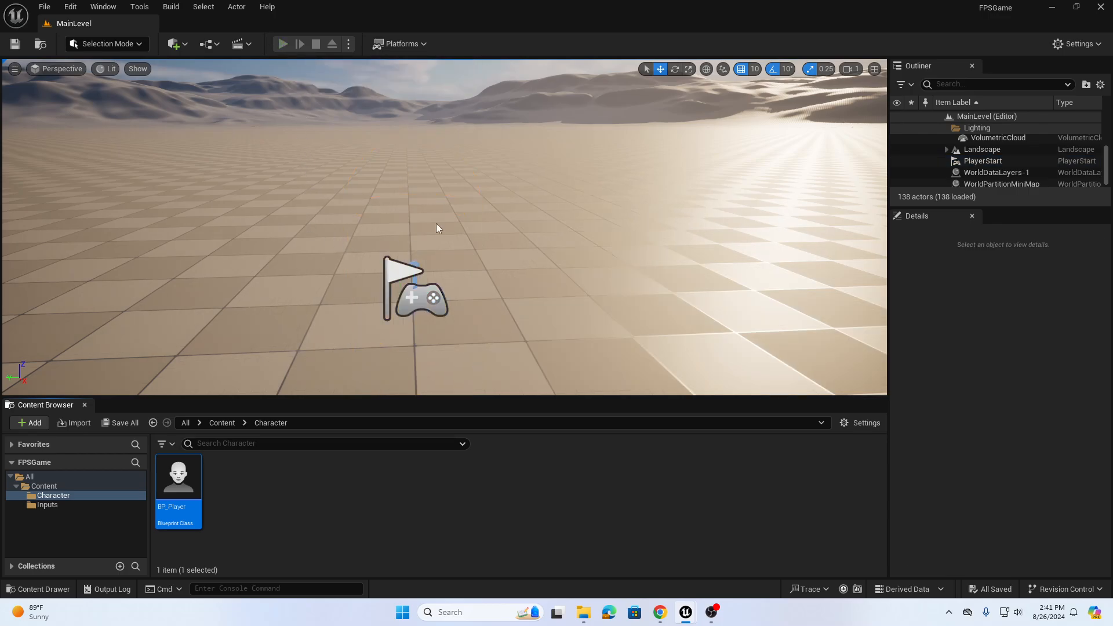
left_click(282, 44)
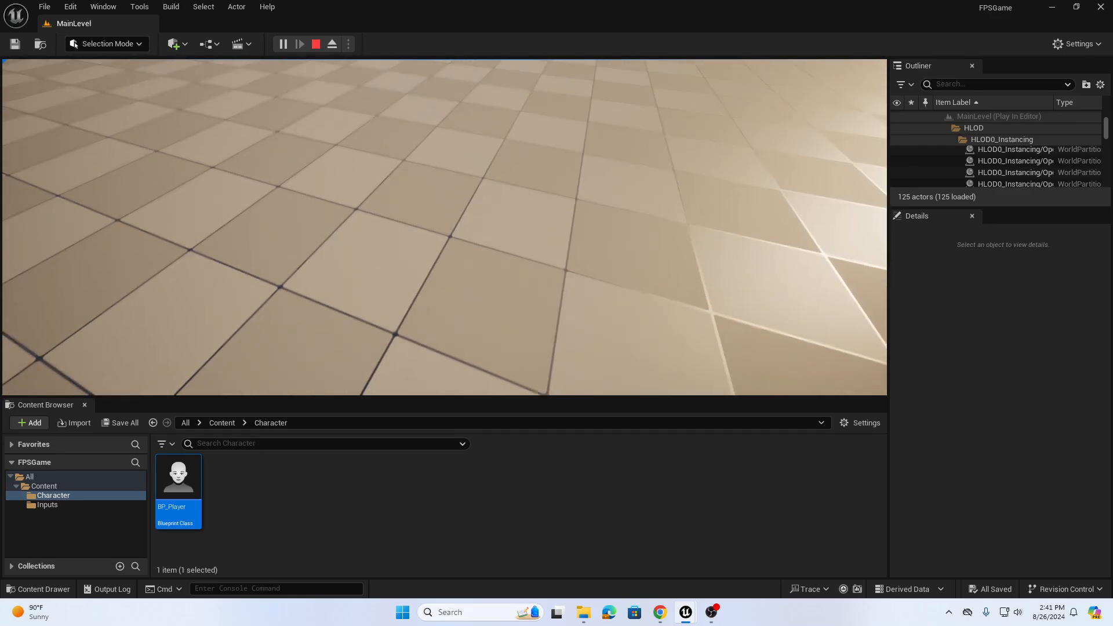
- Set Jump Z Velocity to 700 and Air Control to 0.1, save, and play-test the level
double_click(178, 474)
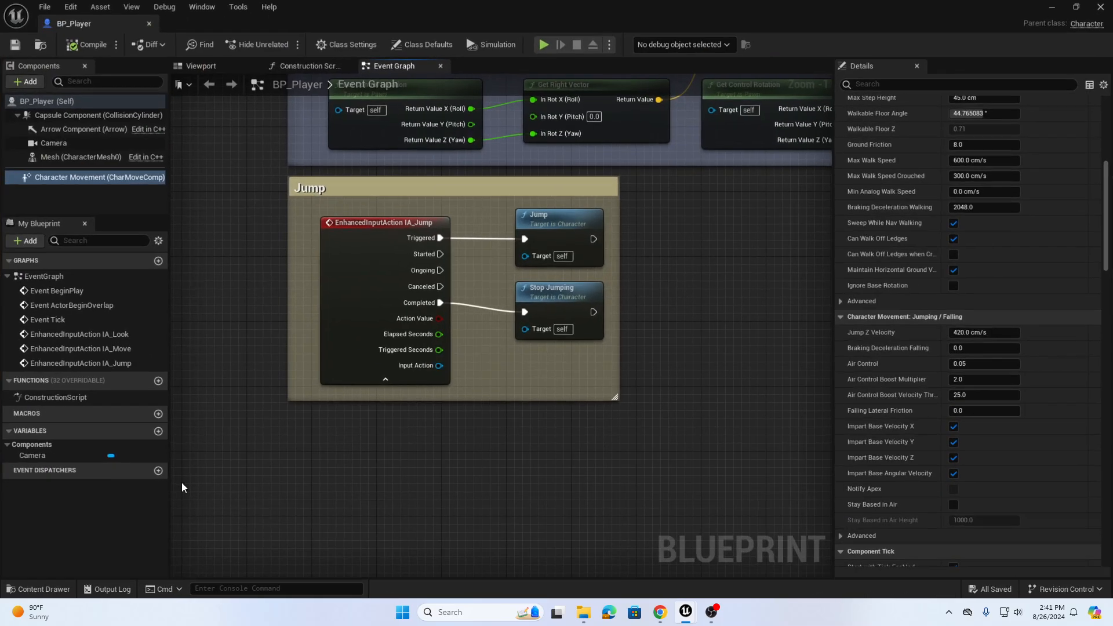
left_click(984, 332)
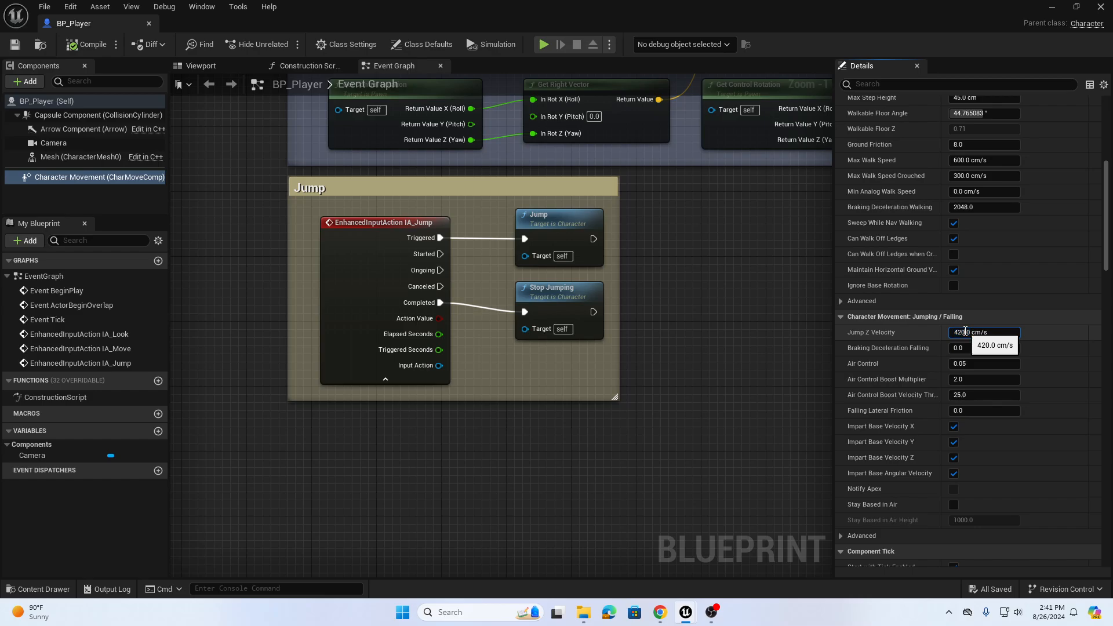
type("700.0")
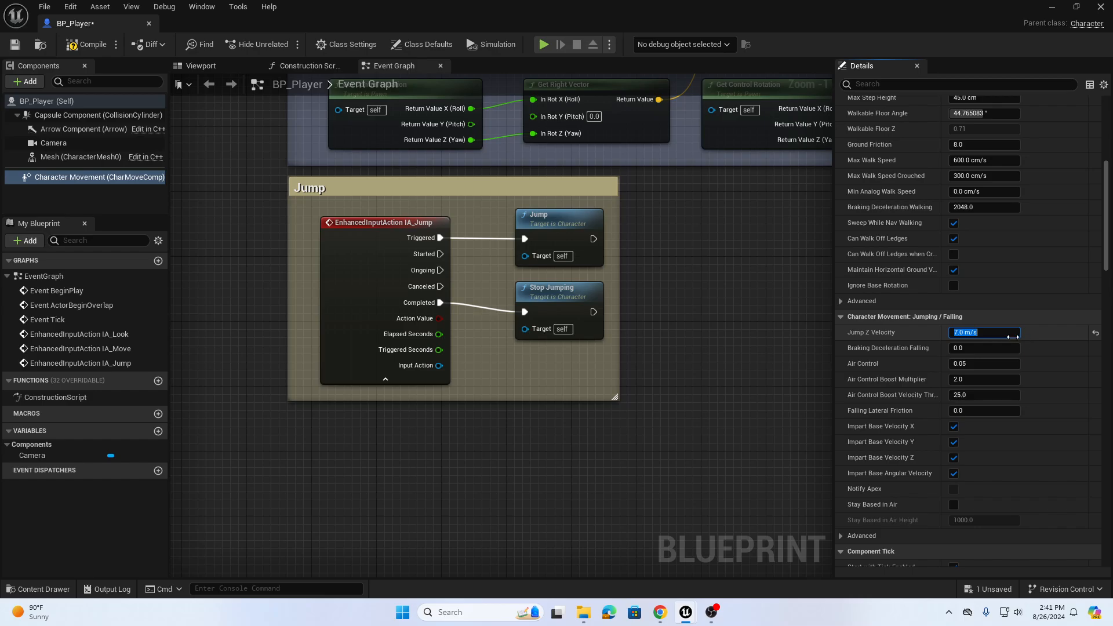
left_click(984, 363)
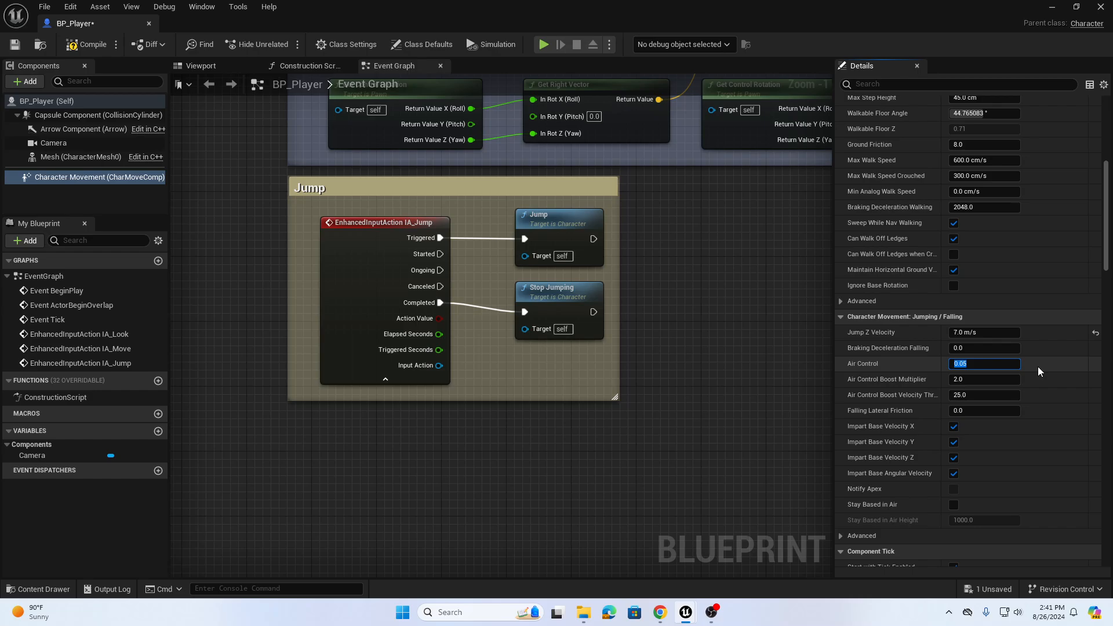
type("0.1")
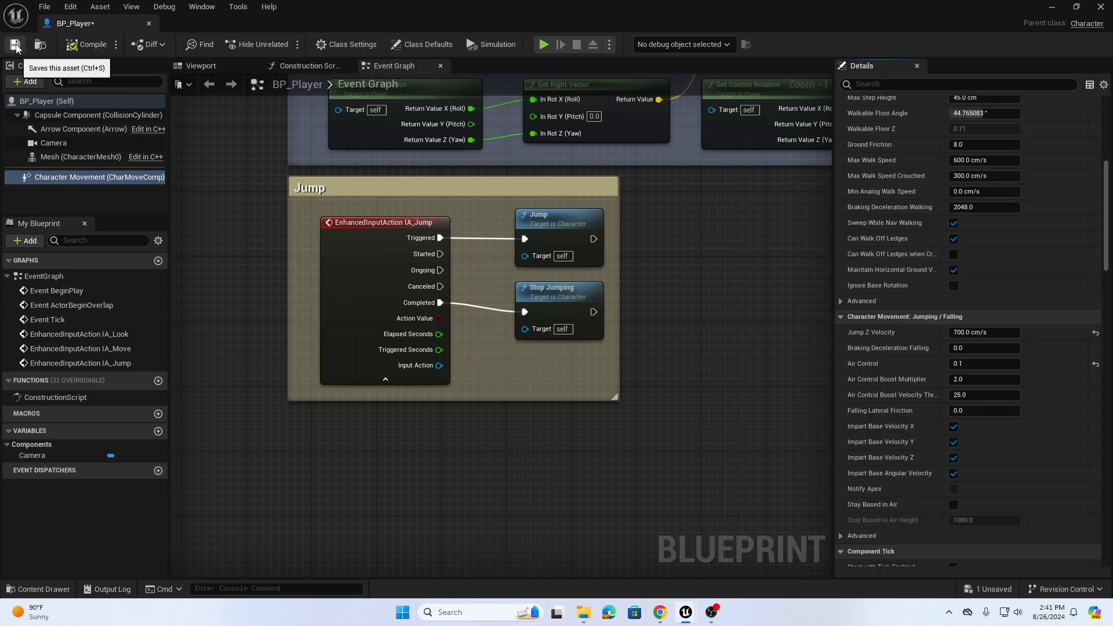
left_click(14, 44)
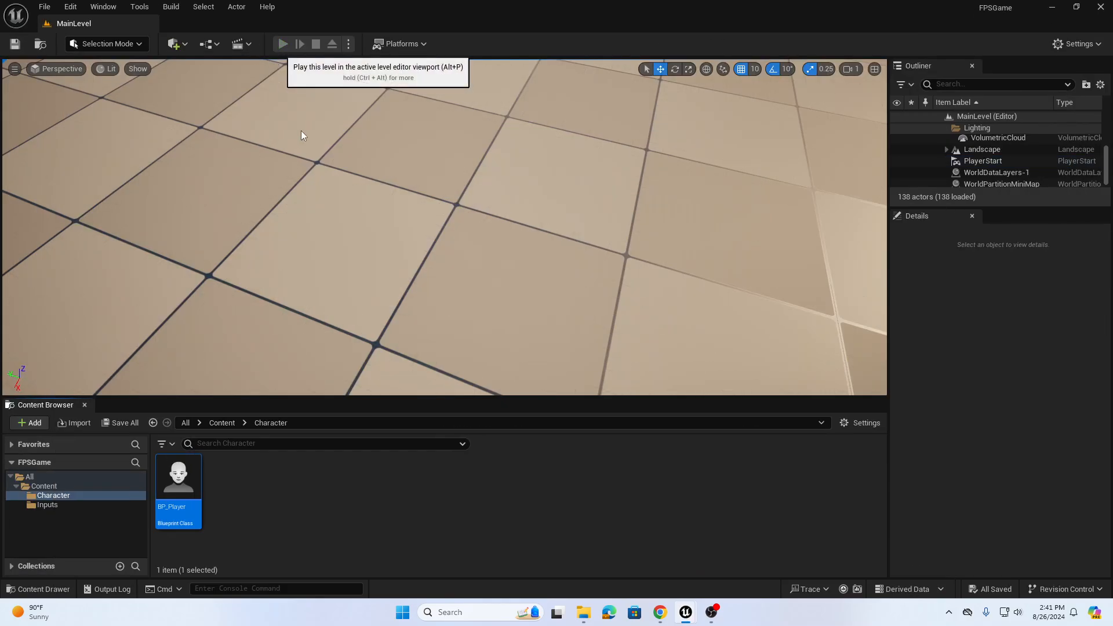
left_click(282, 44)
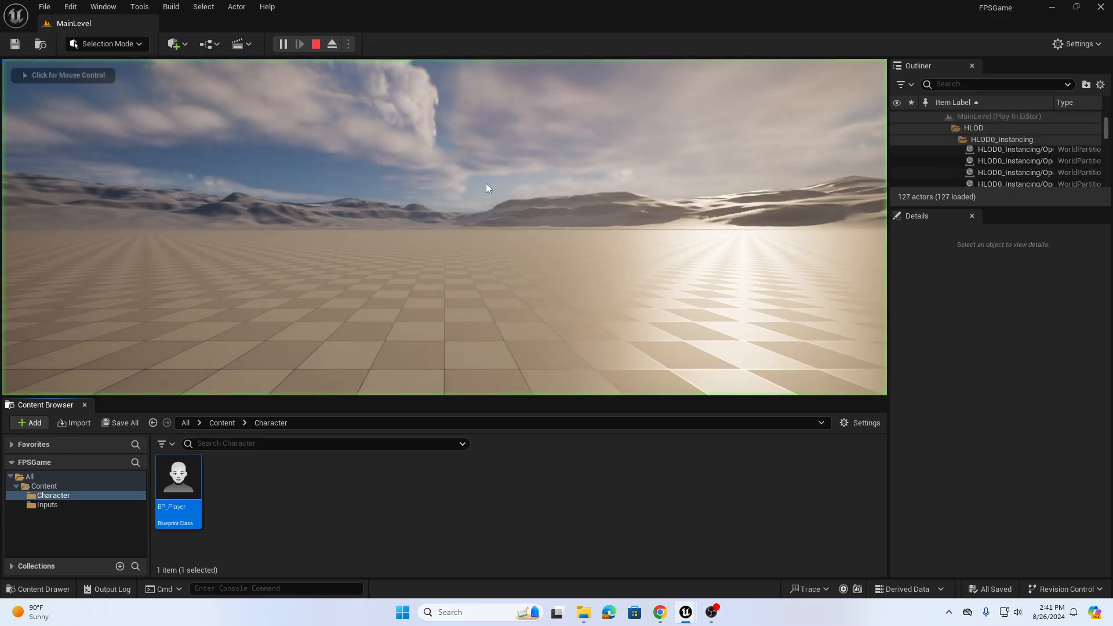
left_click(488, 188)
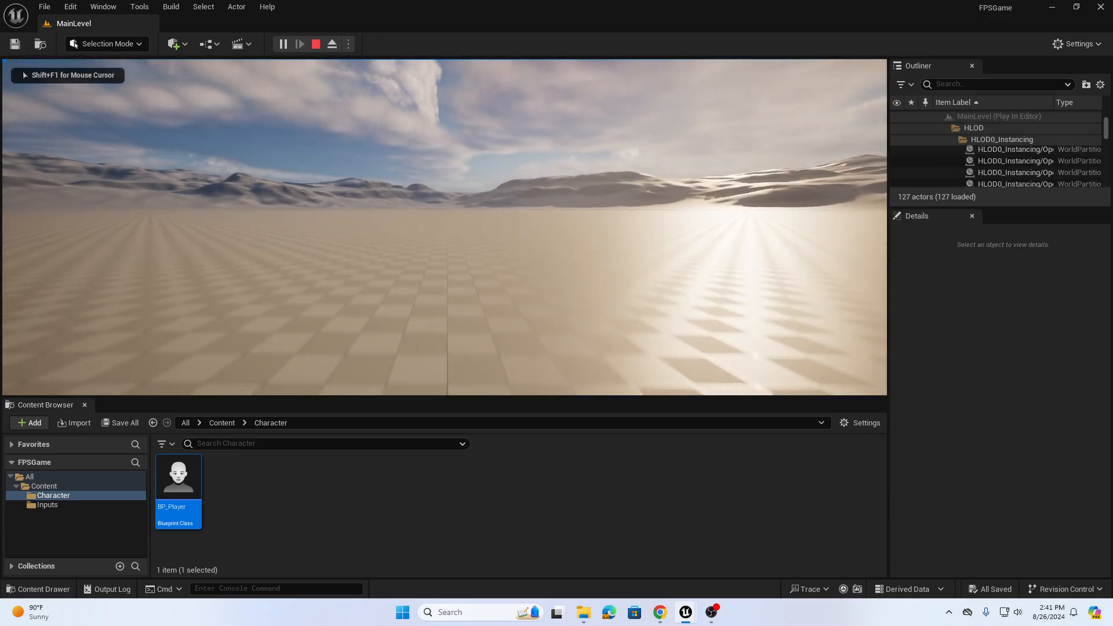